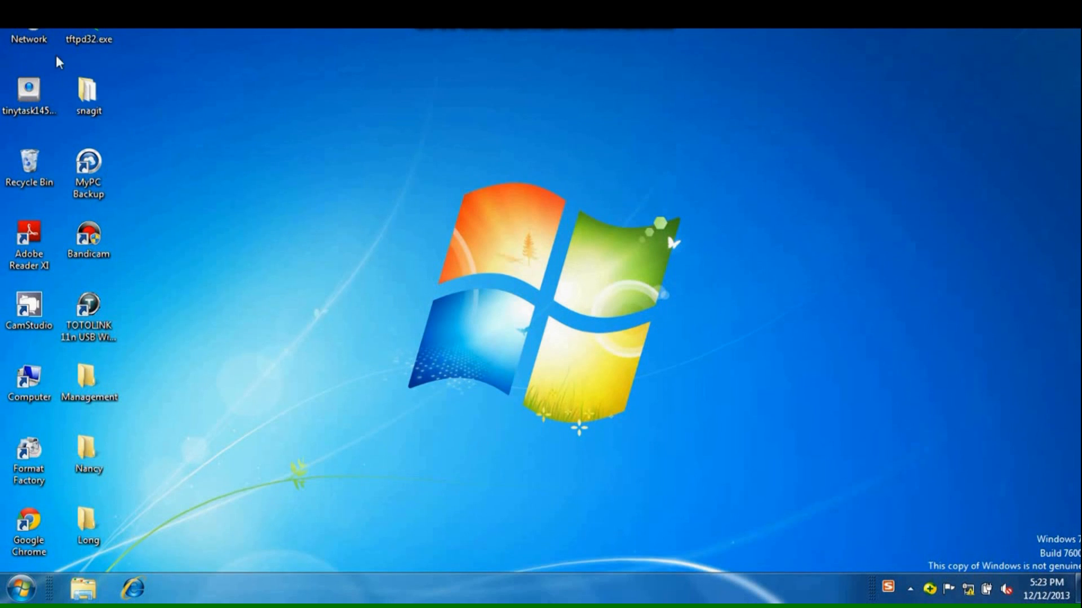
# Confirm the Local Area Connection IPv4 settings stay on automatic IP and DNS
pyautogui.rightClick(27, 27)
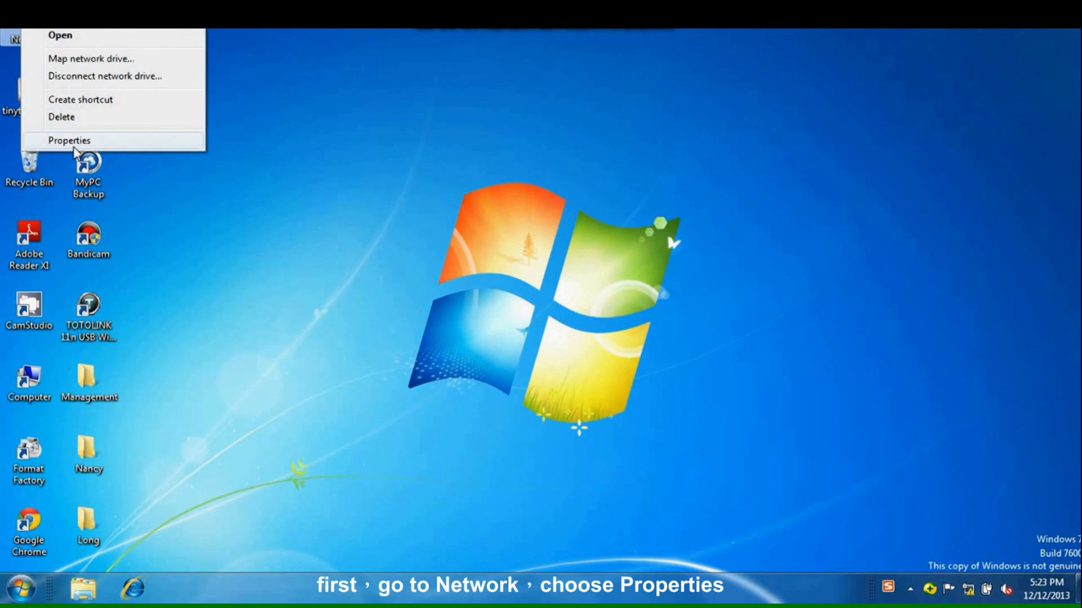
pyautogui.click(69, 140)
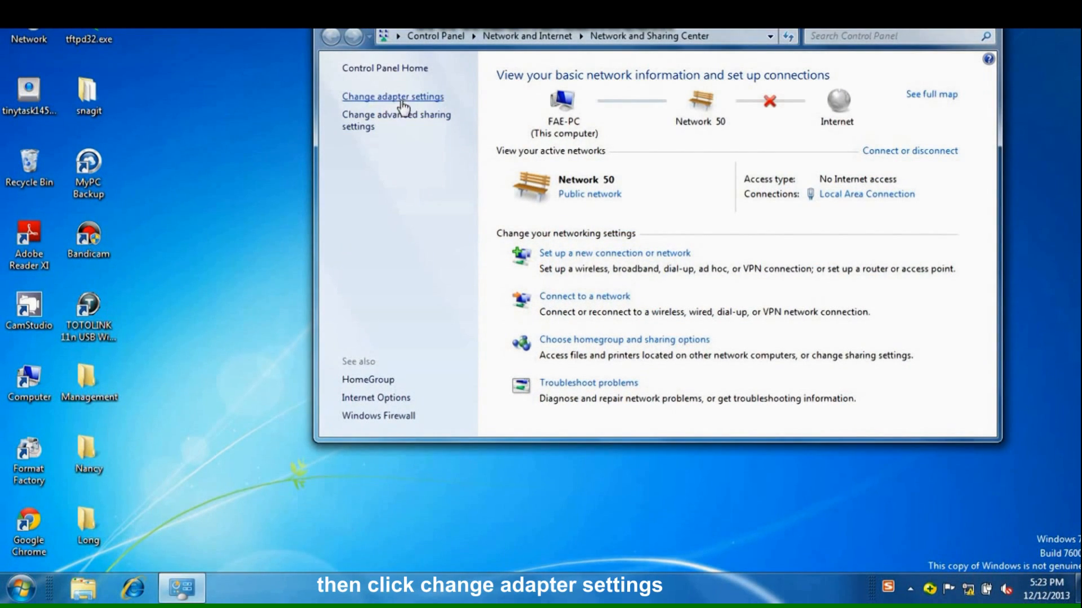
pyautogui.click(392, 97)
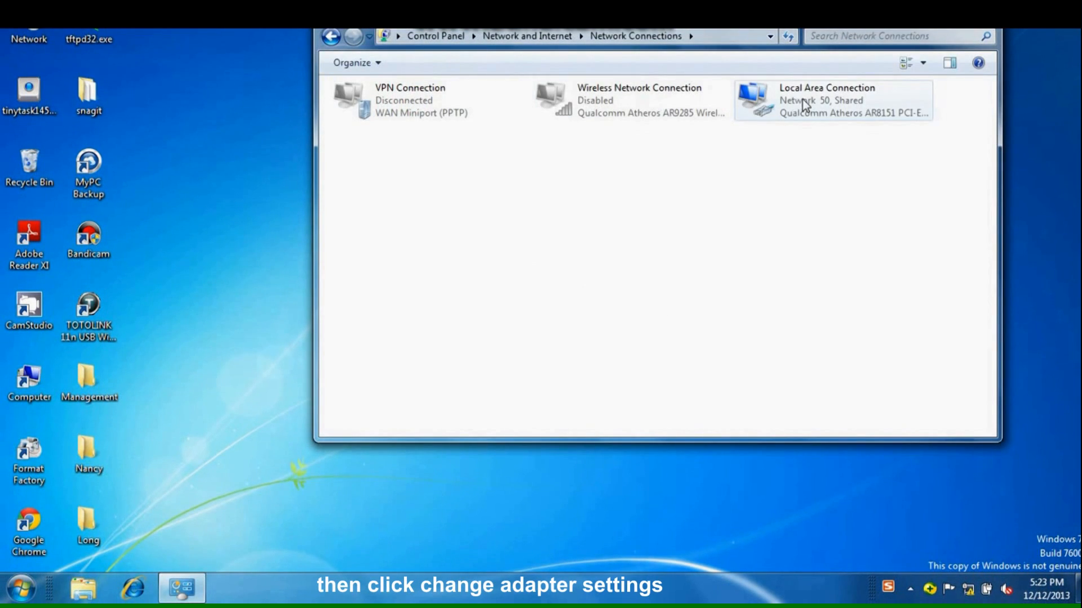
pyautogui.click(832, 100)
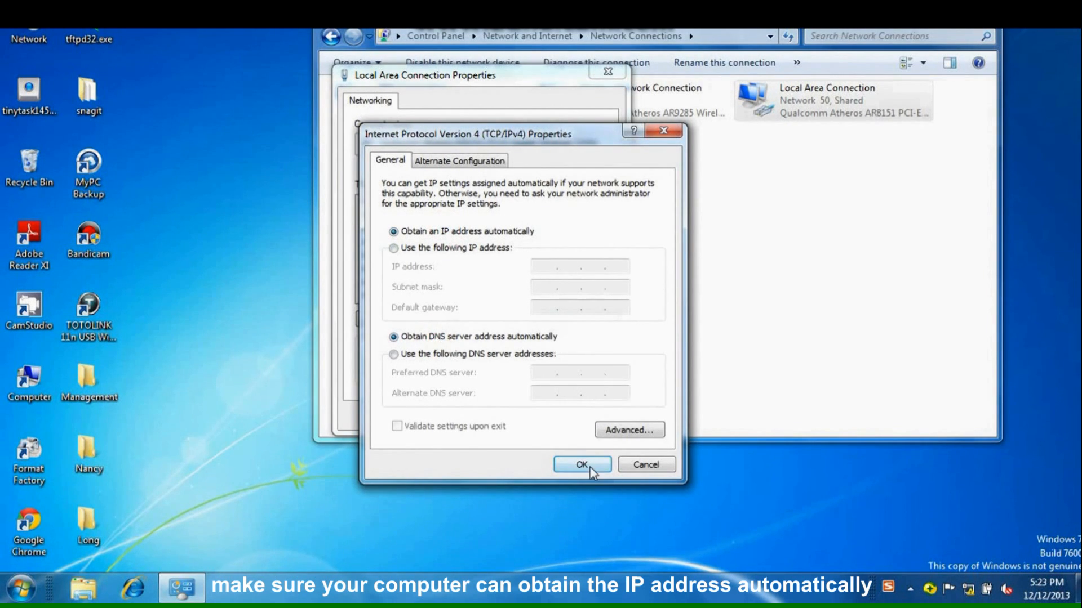
pyautogui.click(581, 464)
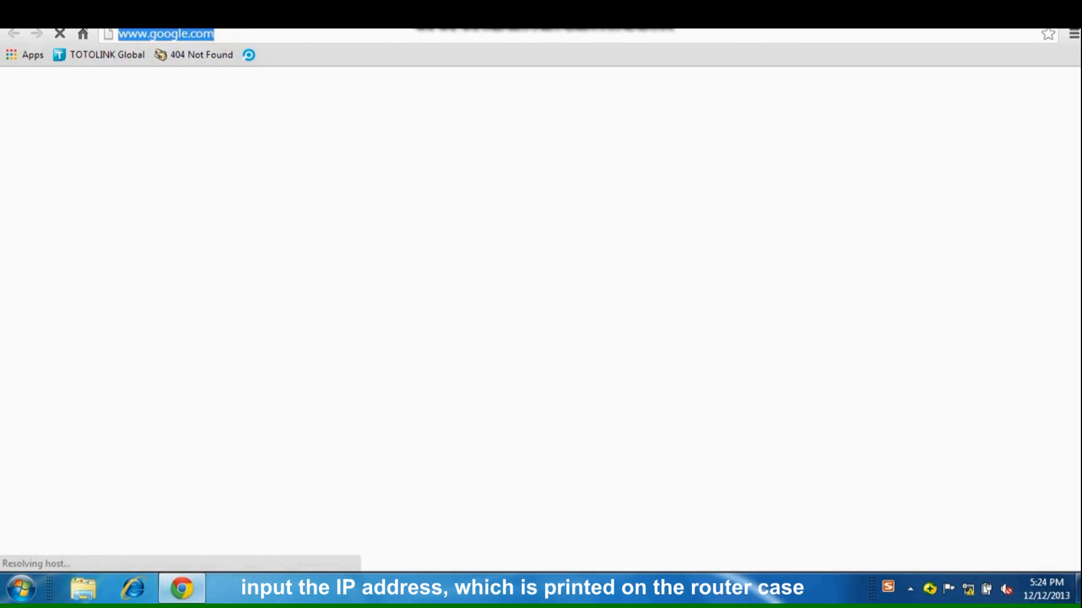
pyautogui.write('192.168.1.1')
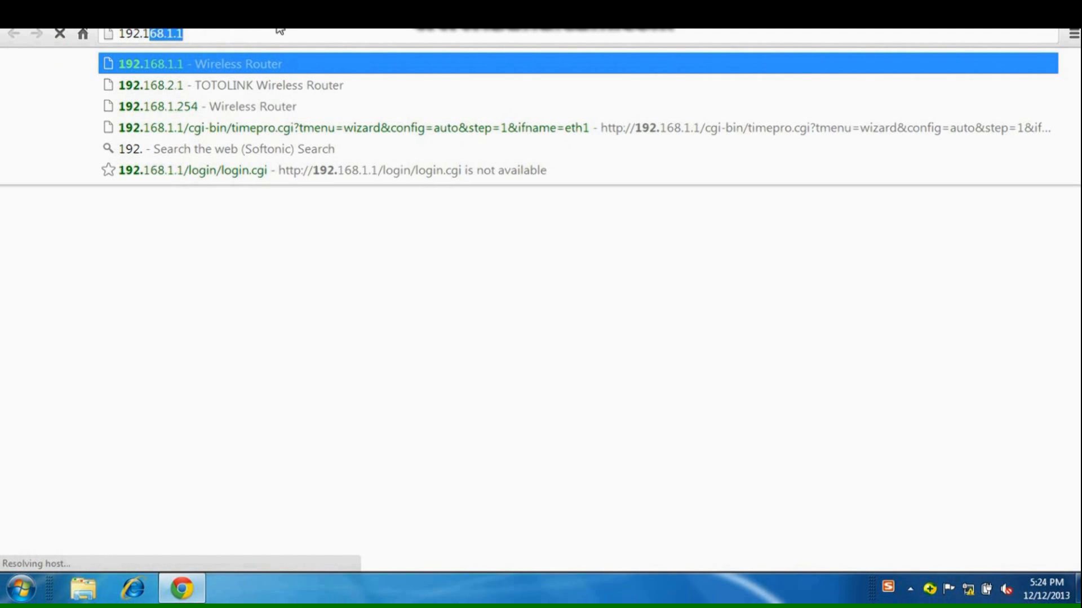
pyautogui.press('Backspace')
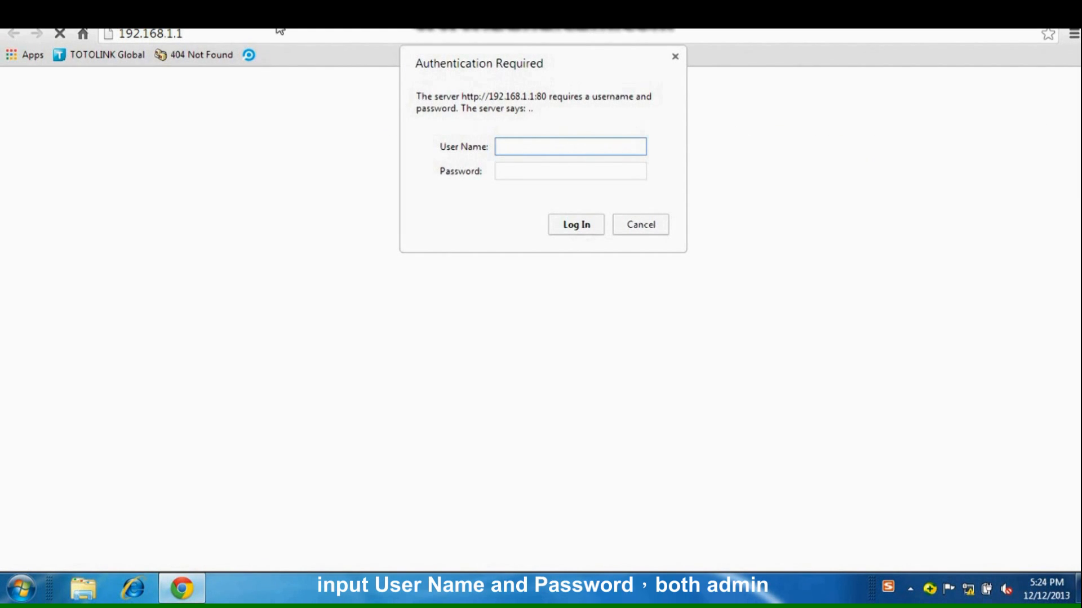
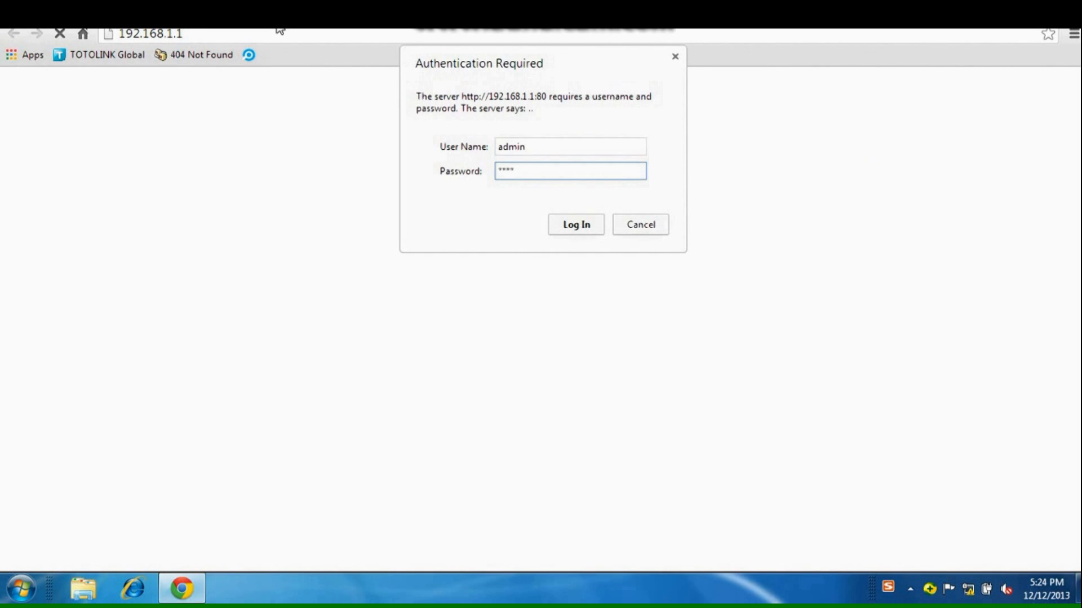
pyautogui.click(575, 224)
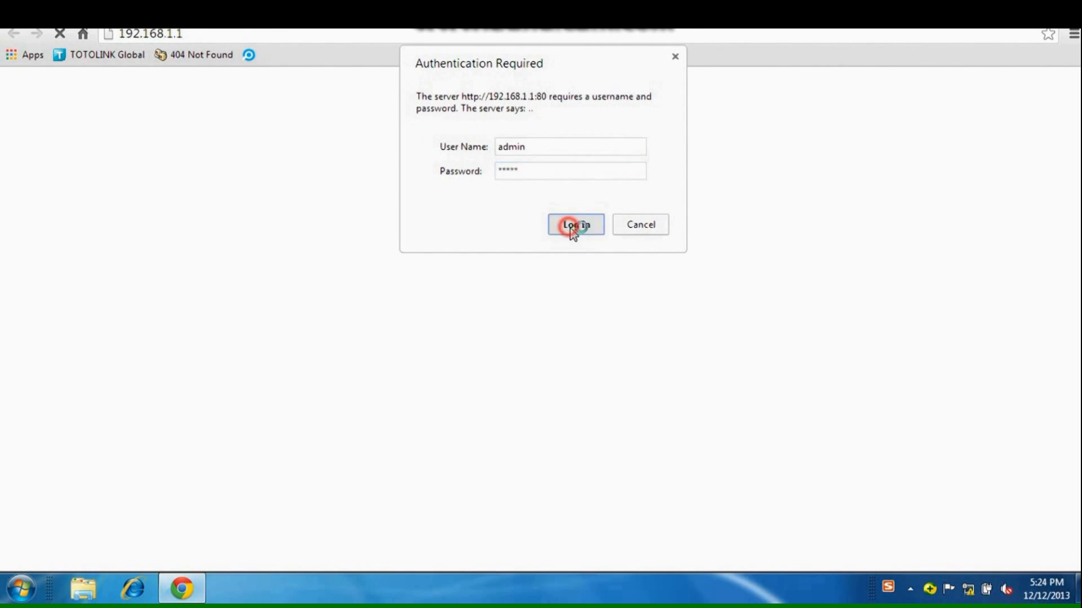
pyautogui.click(574, 224)
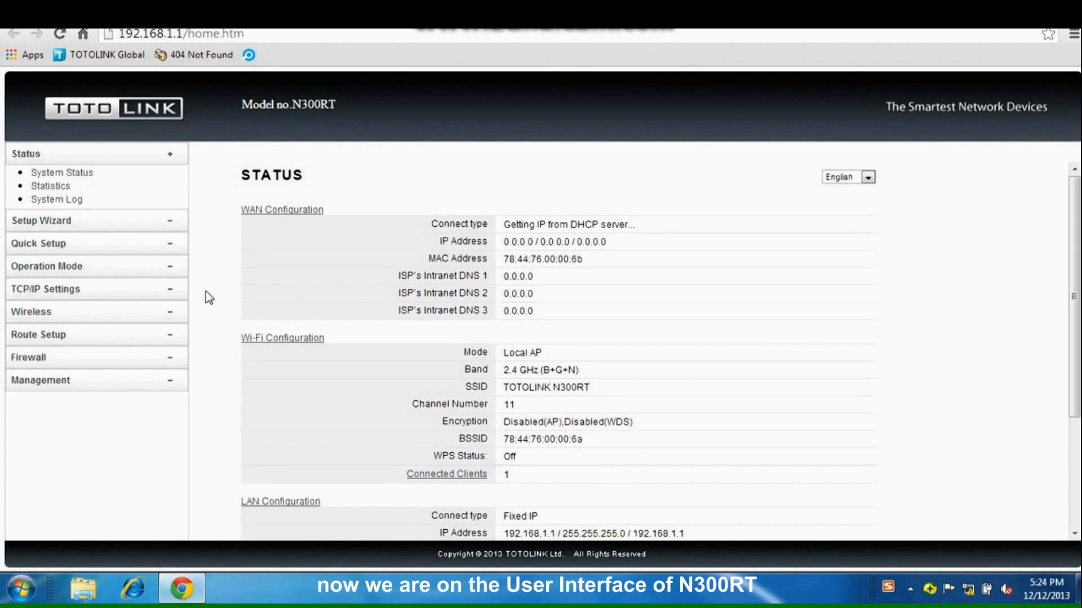
# Start the Setup Wizard and advance from its overview to the Mode step showing Router mode
pyautogui.click(42, 219)
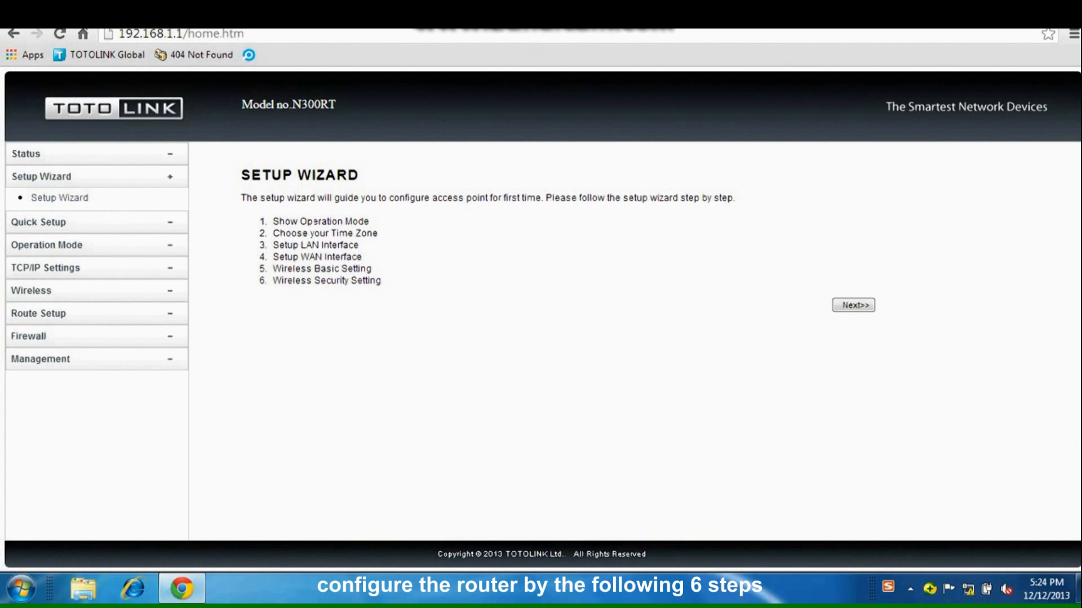
pyautogui.click(853, 306)
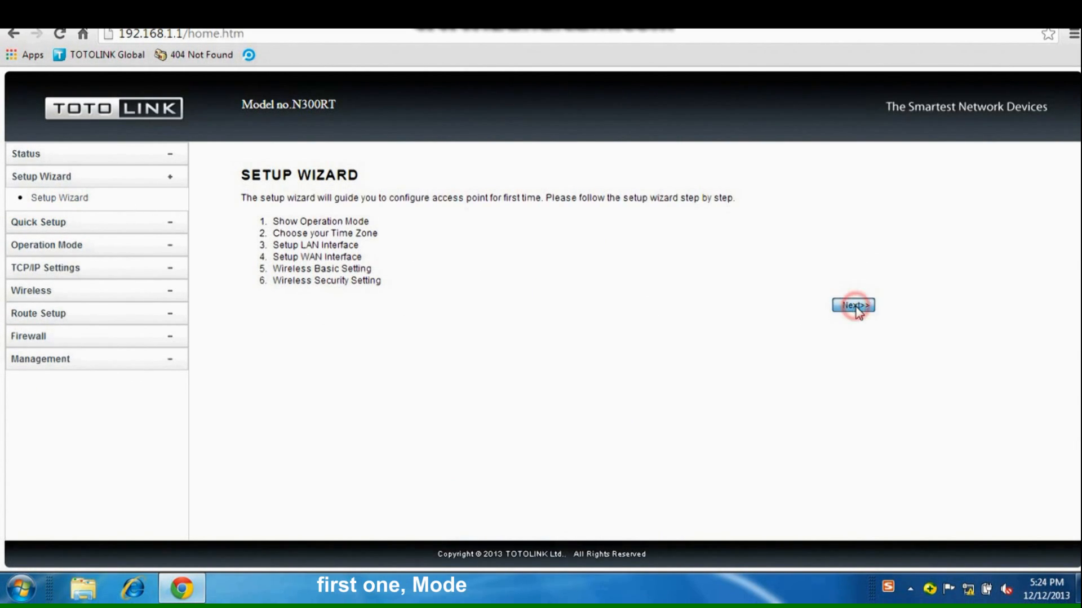
pyautogui.click(853, 305)
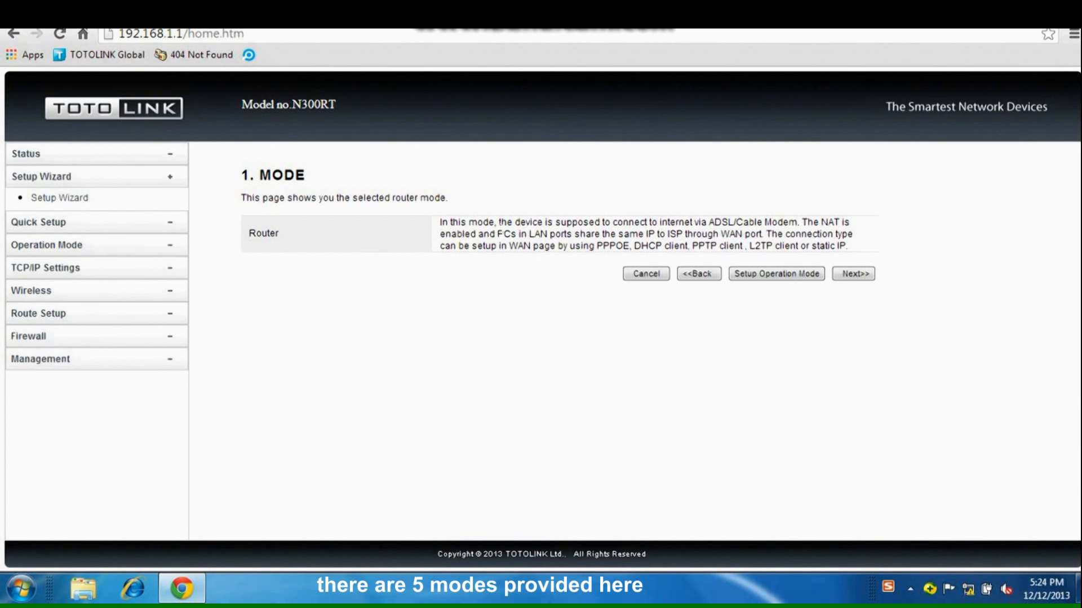
pyautogui.moveTo(853, 273)
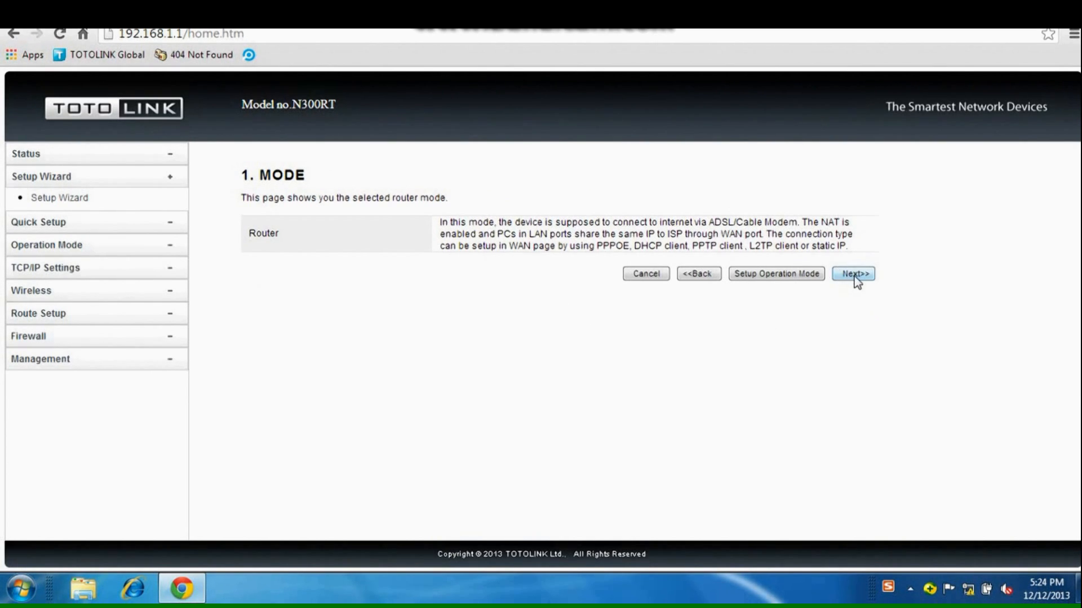
# Accept the default Mode, Time Zone and LAN settings to reach WAN Interface Setup
pyautogui.click(853, 273)
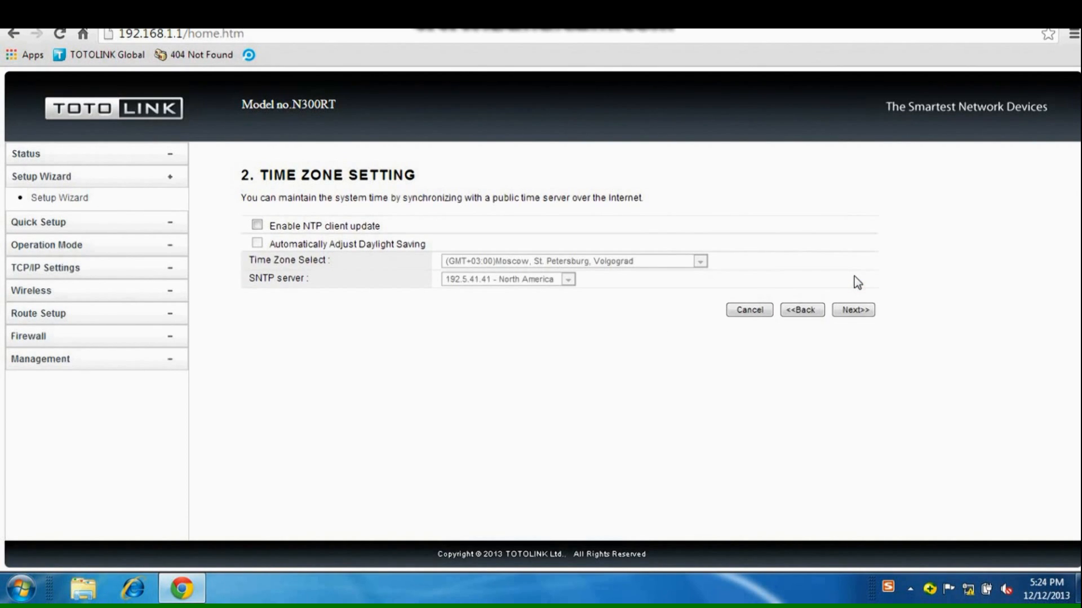
pyautogui.moveTo(852, 308)
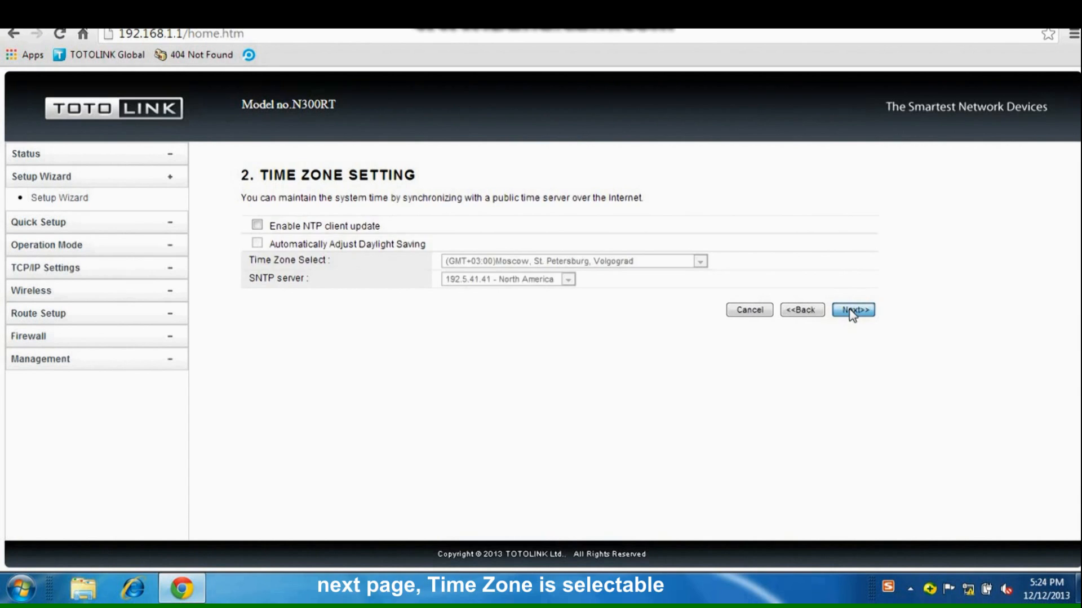
pyautogui.click(853, 309)
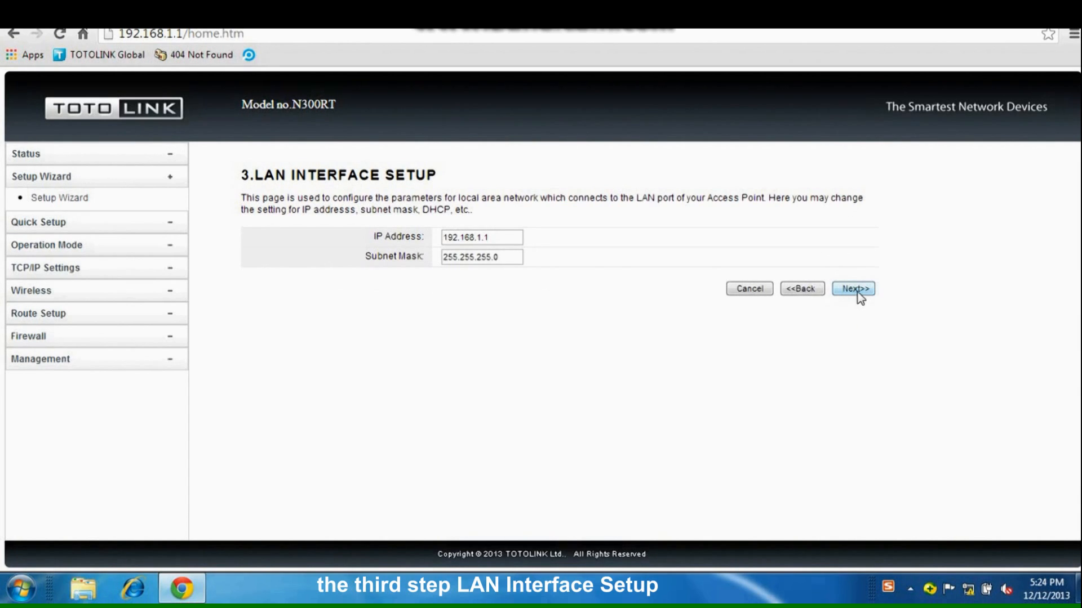
pyautogui.click(853, 288)
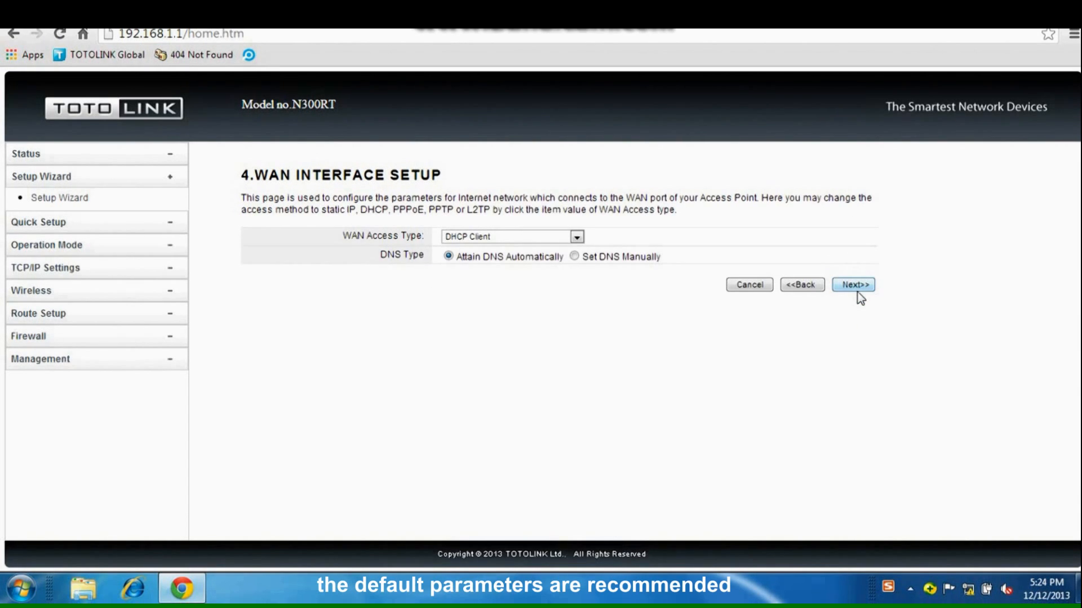
# Set WAN access to PPPoE with user name 163.gd and its password, then continue
pyautogui.click(576, 237)
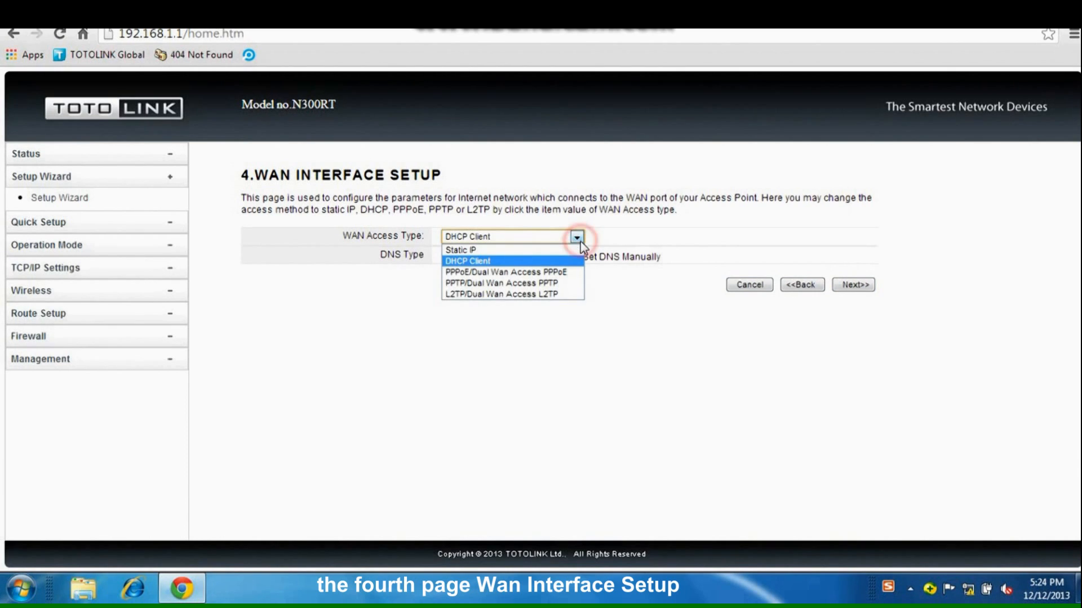
pyautogui.moveTo(575, 271)
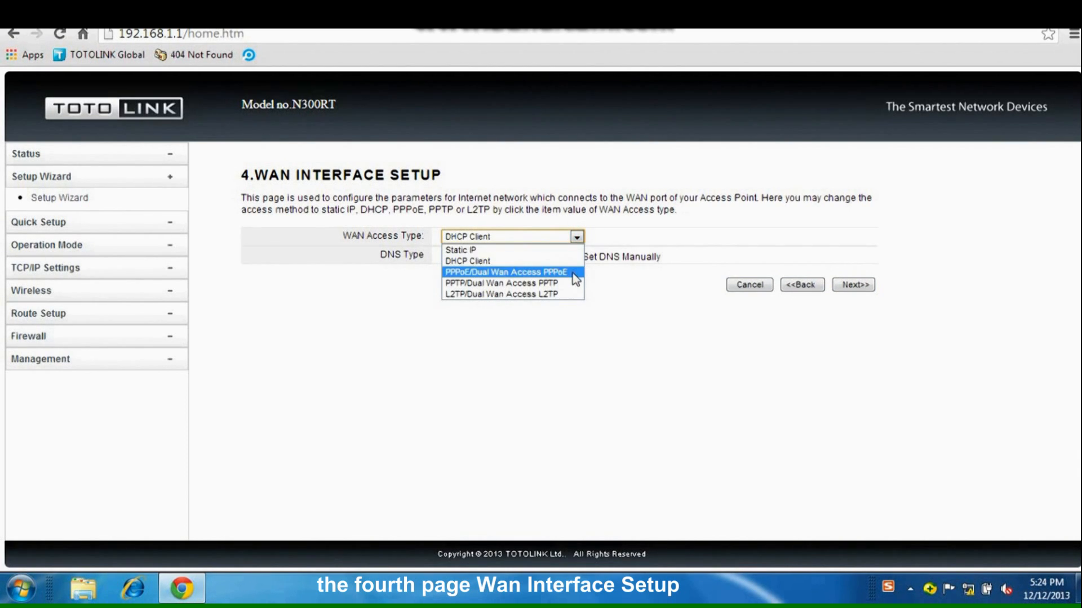
pyautogui.click(506, 272)
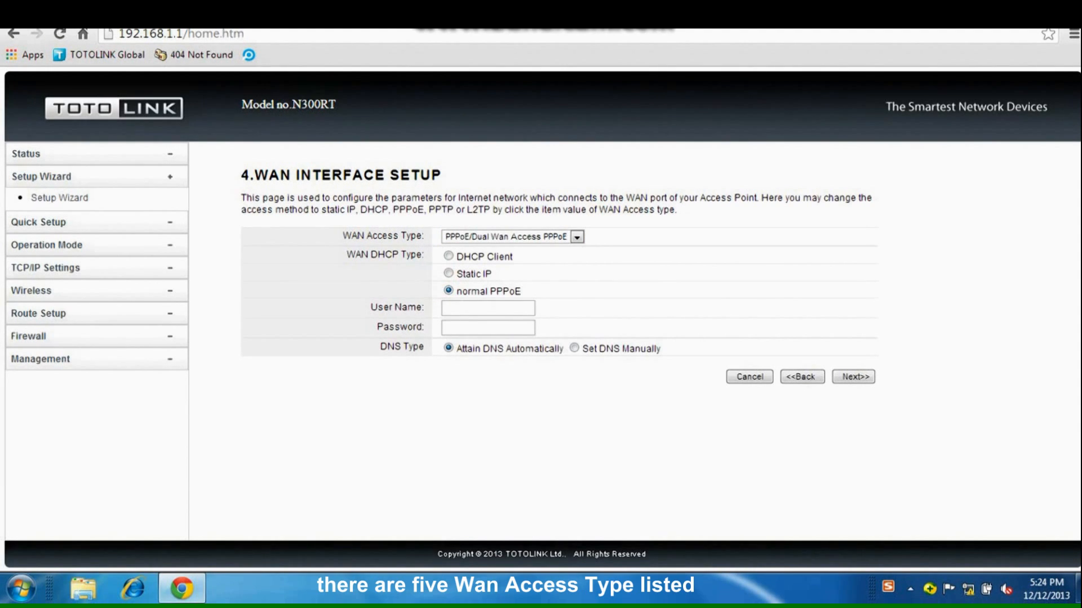
pyautogui.click(487, 308)
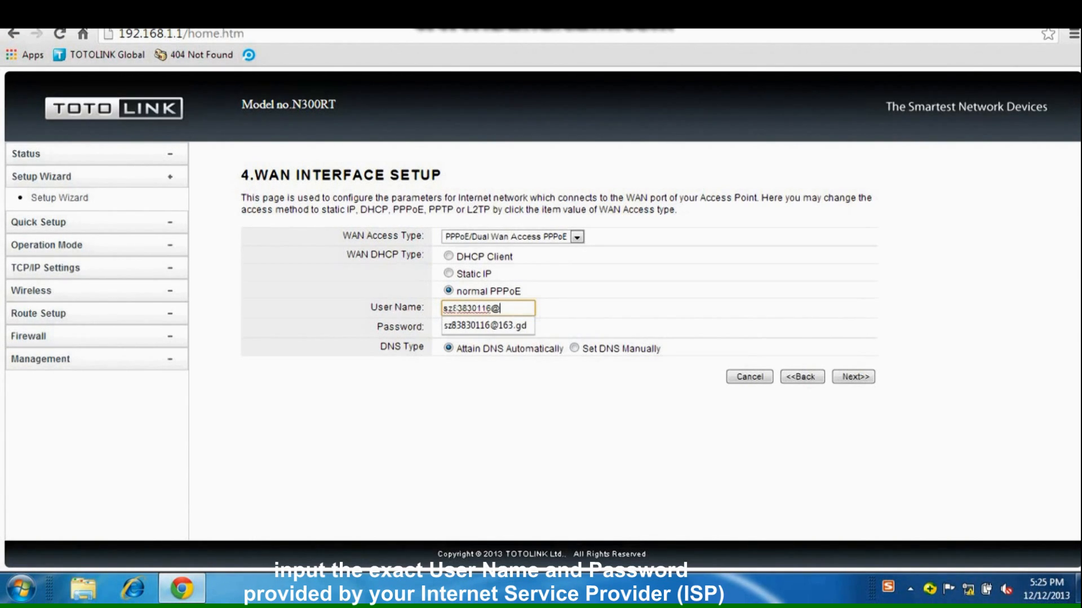
pyautogui.write('163')
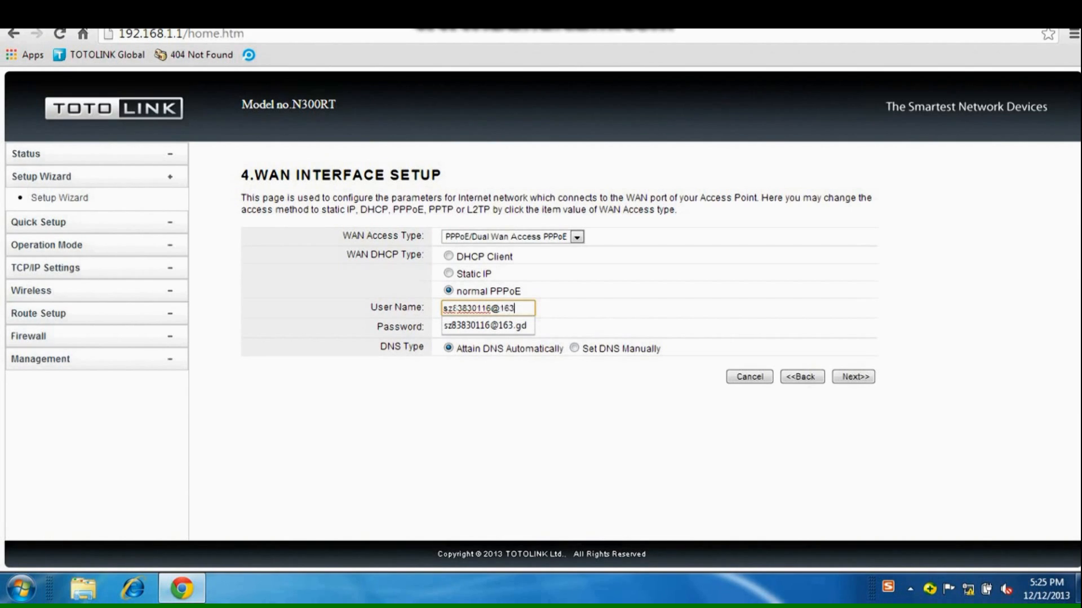
pyautogui.write('.gd')
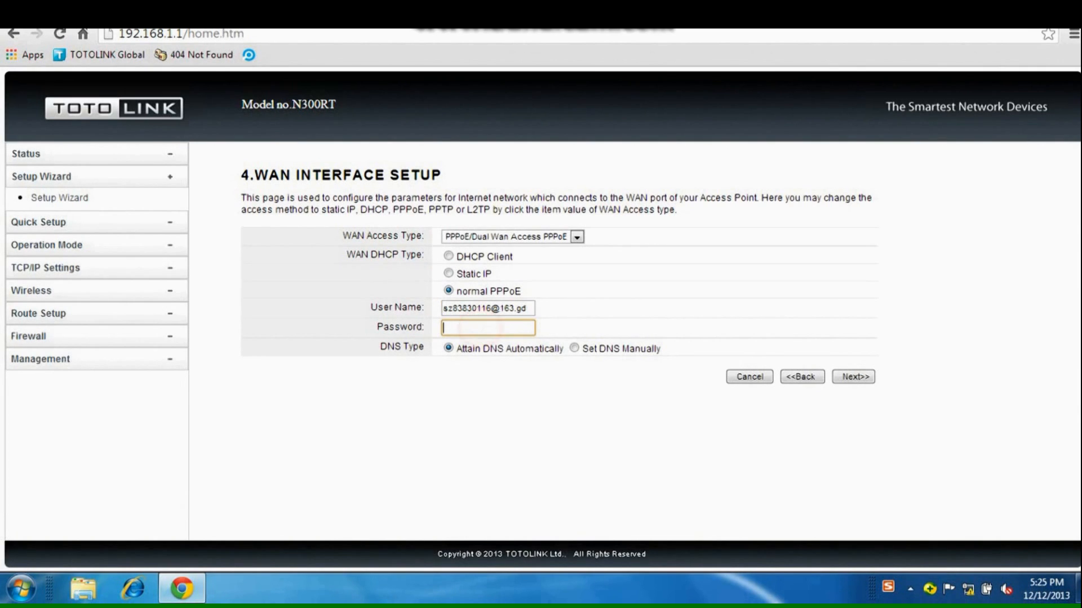
pyautogui.write('•')
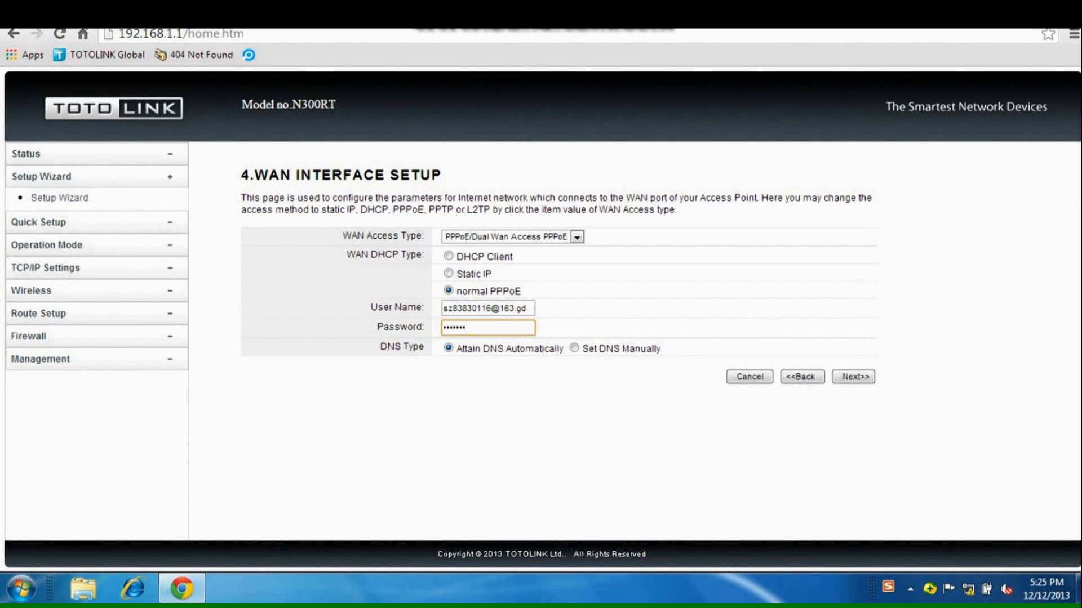
pyautogui.write('••')
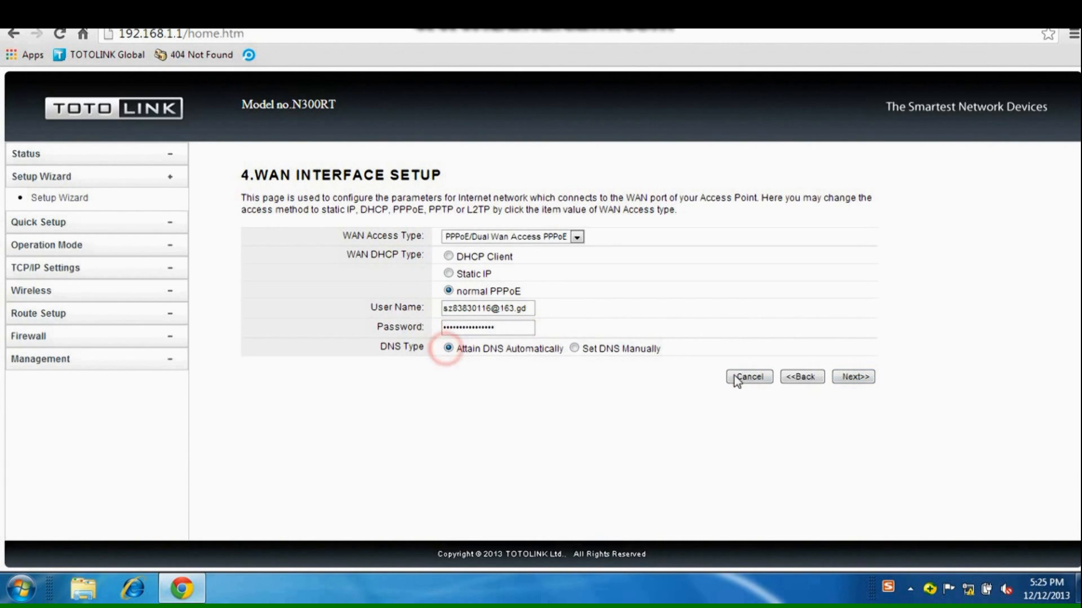
pyautogui.click(852, 376)
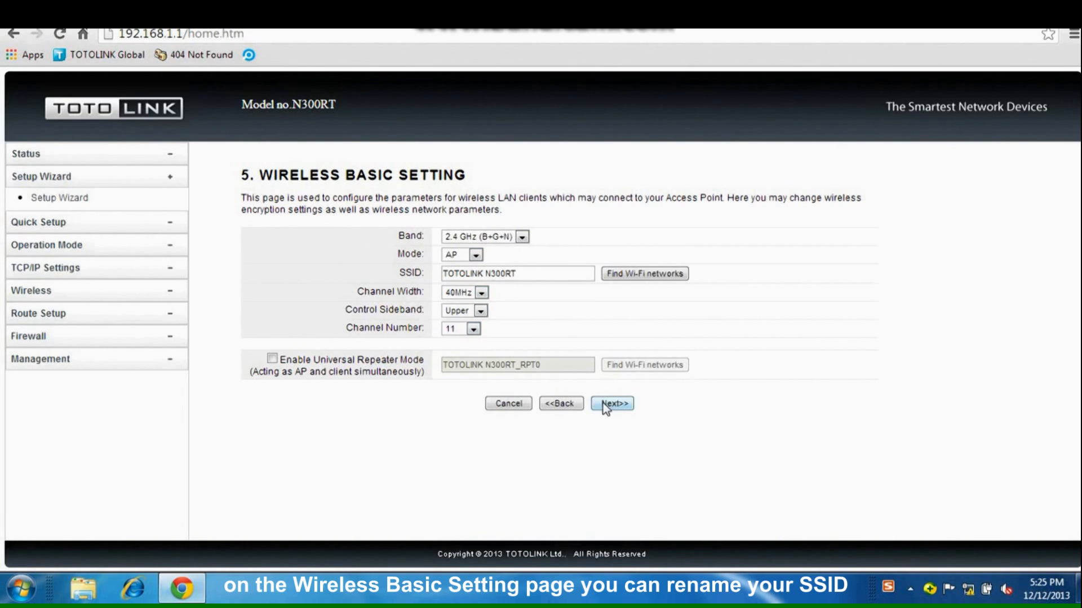
# Keep wireless basics, choose WPA2 Mixed encryption with a pre-shared key and finish the wizard
pyautogui.click(610, 403)
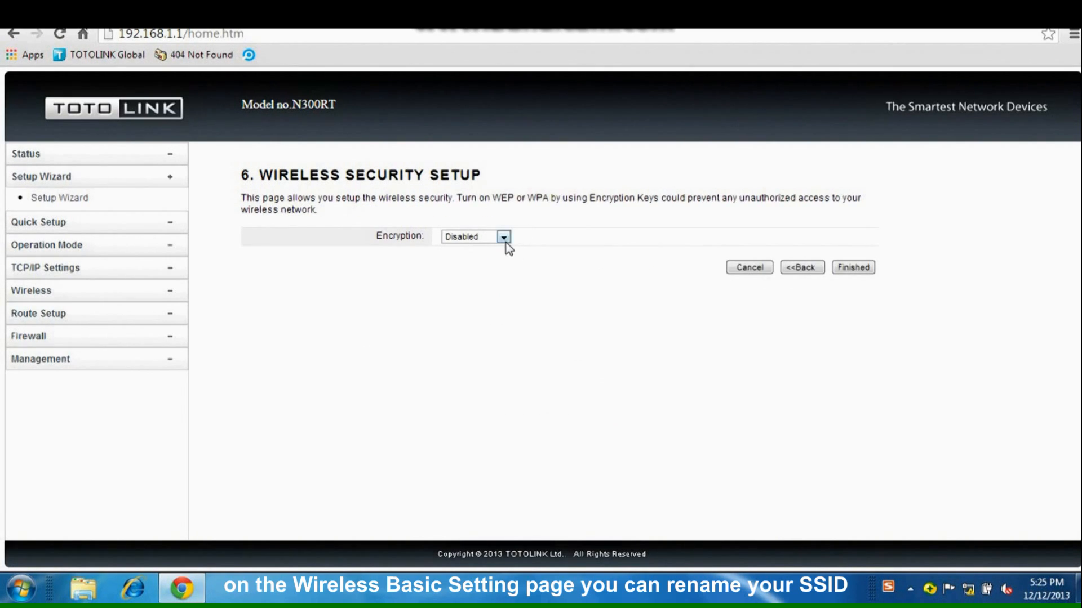
pyautogui.click(502, 236)
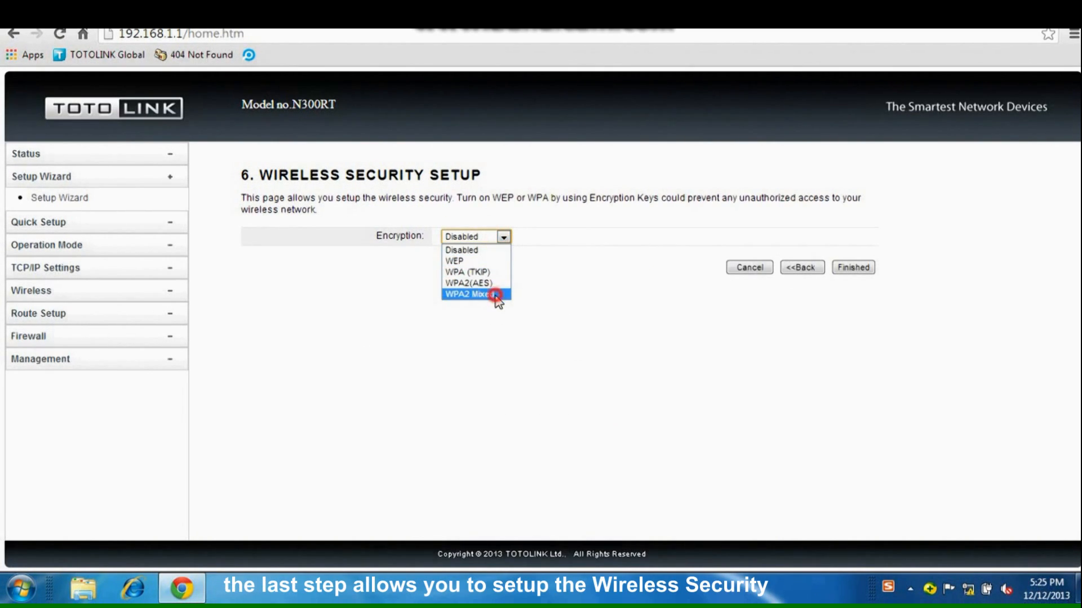
pyautogui.click(474, 294)
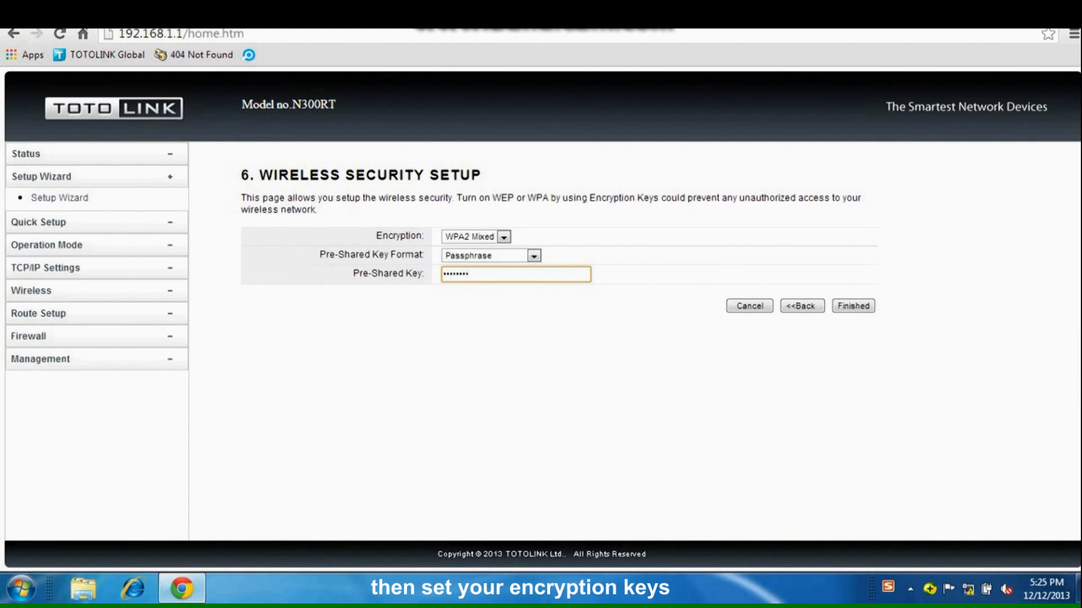
pyautogui.click(853, 306)
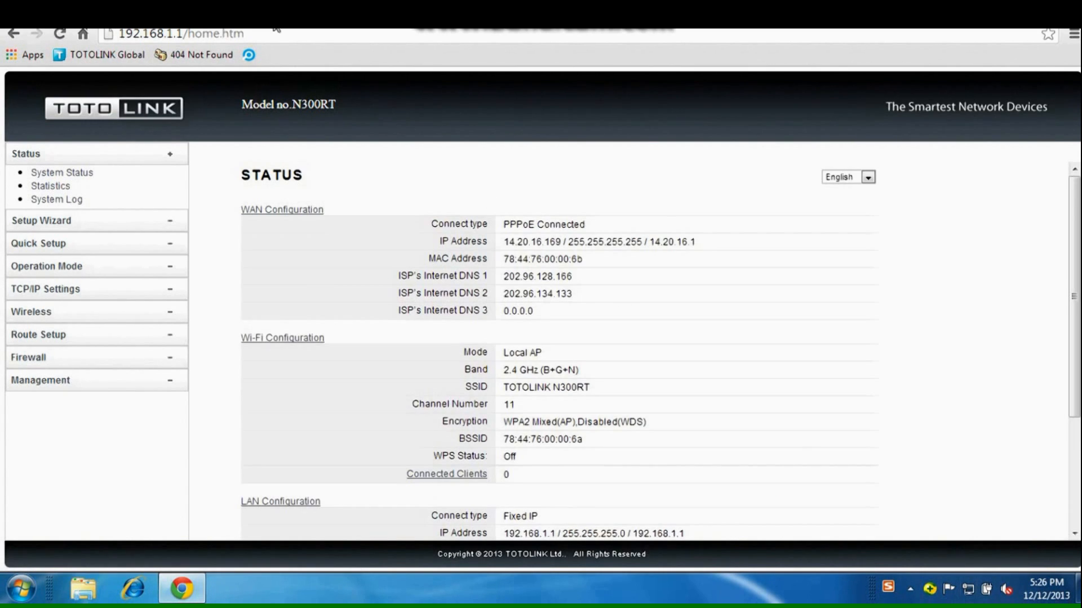
pyautogui.write('www.google.com')
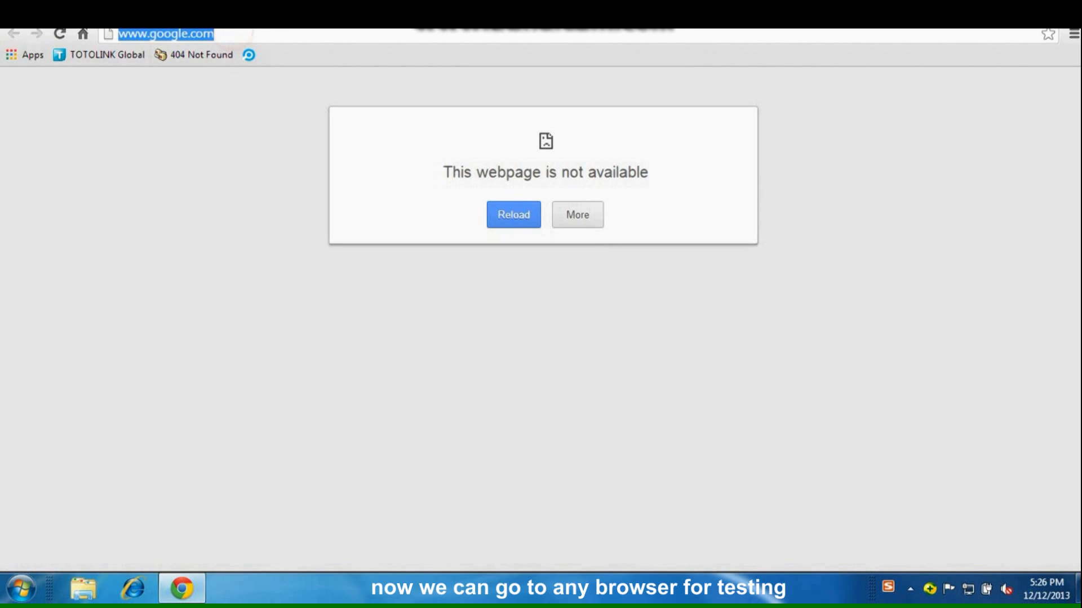
# Reload the unavailable page until the Google home page loads
pyautogui.click(513, 215)
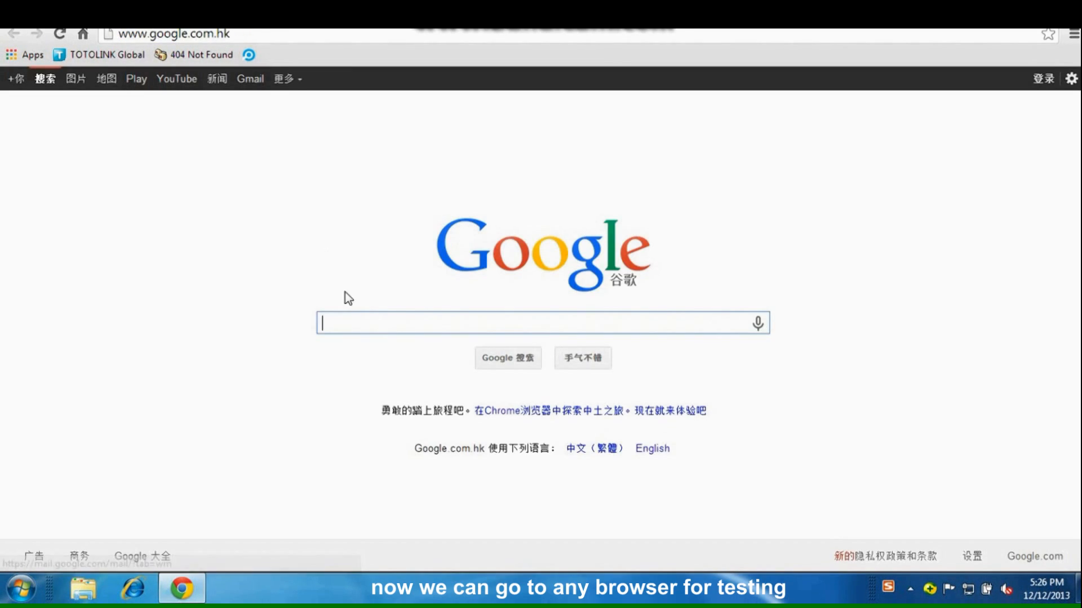
pyautogui.write('YOU')
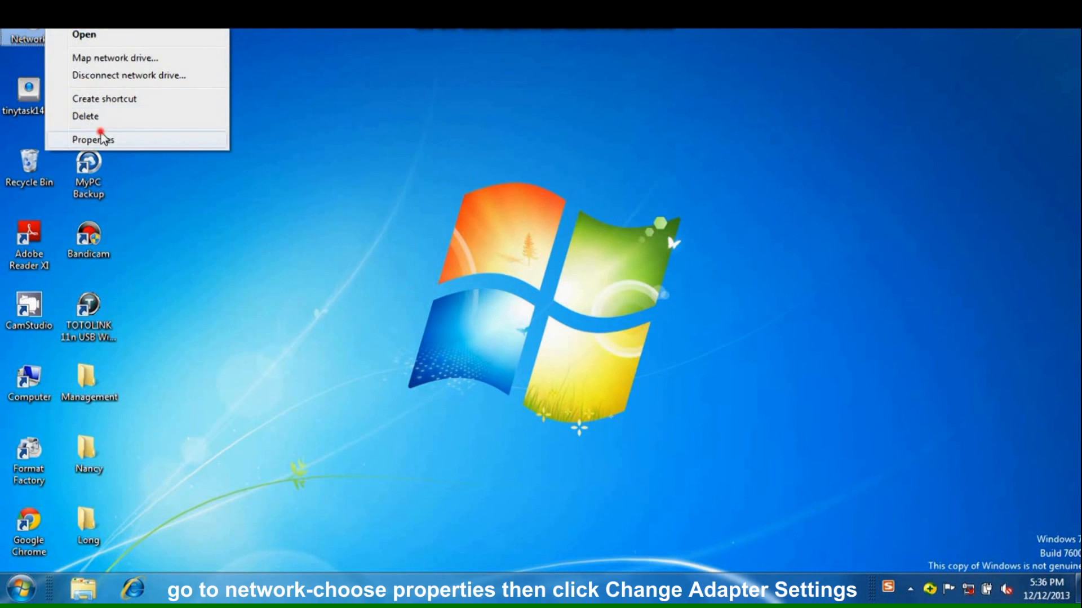
# Enable the Wireless Network Connection from the Network Connections adapter list
pyautogui.click(93, 138)
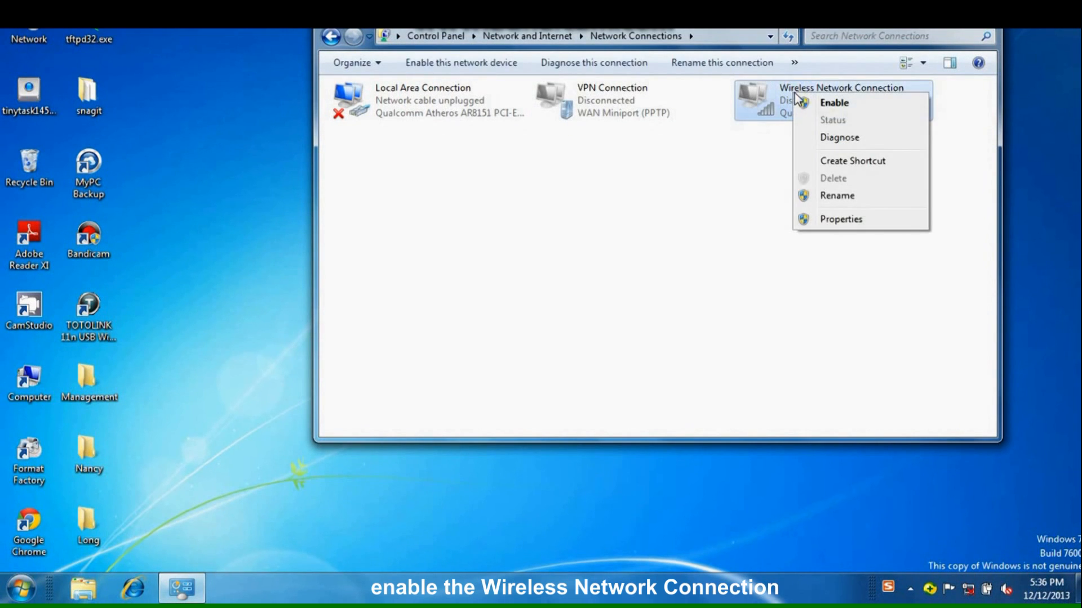
pyautogui.click(834, 102)
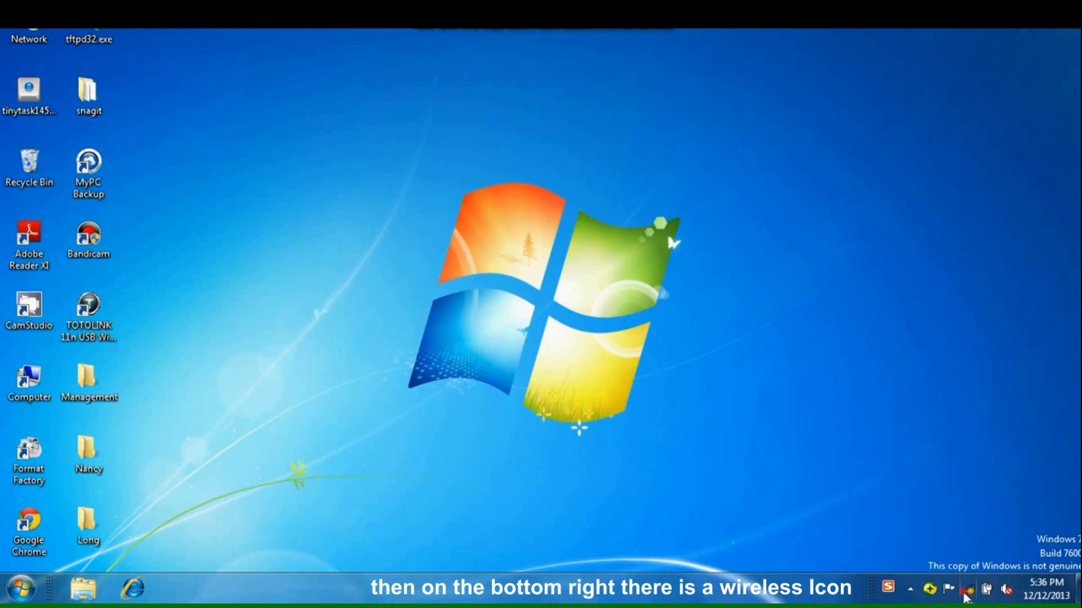
# Connect to the TOTOLINK N300RT network from the system tray wireless list
pyautogui.click(966, 589)
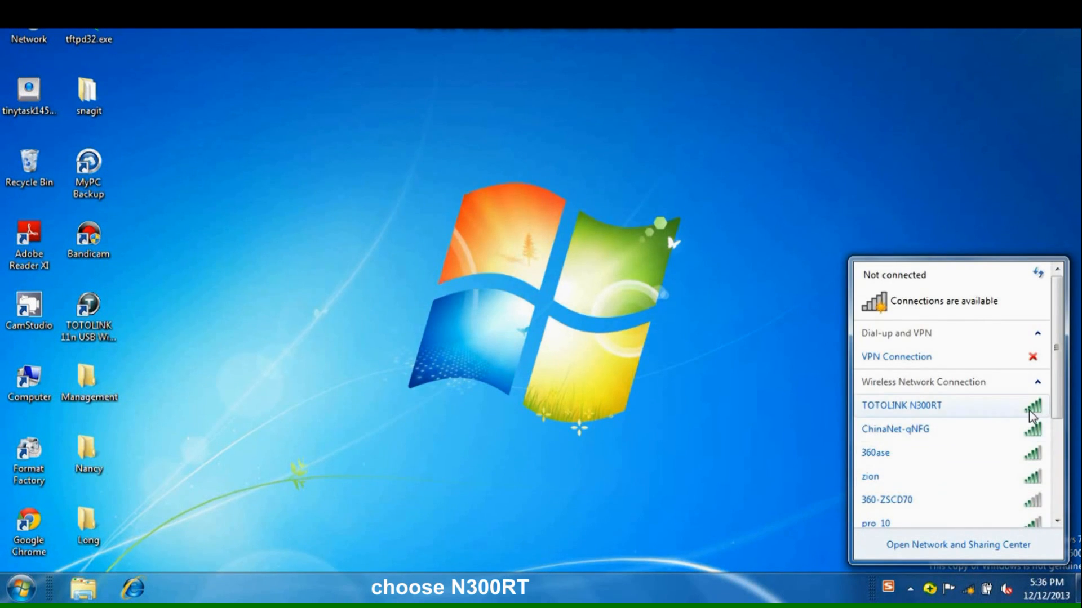
pyautogui.click(901, 405)
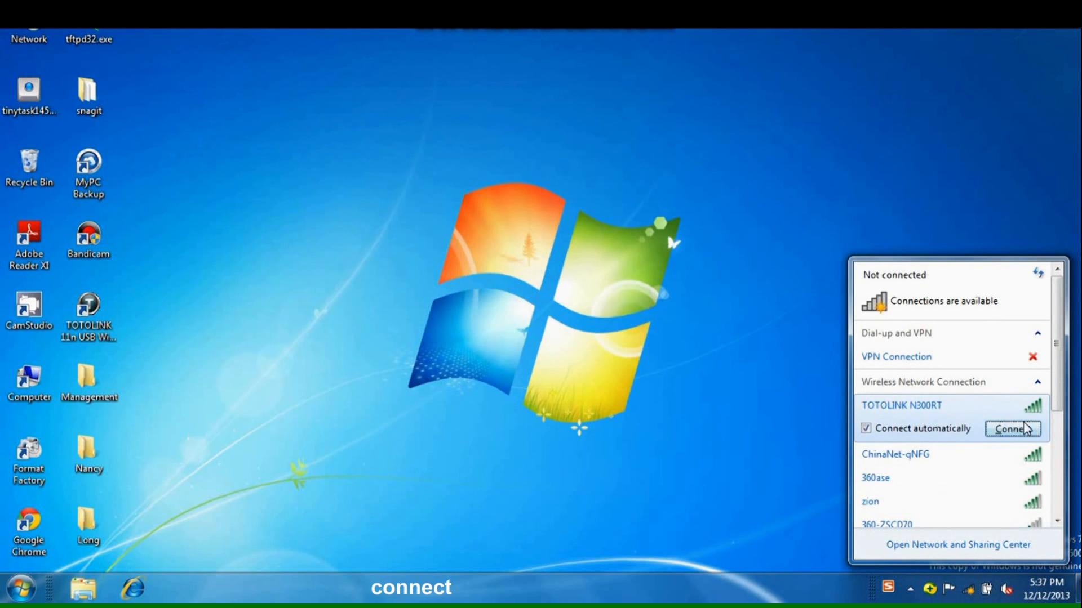
pyautogui.click(1010, 429)
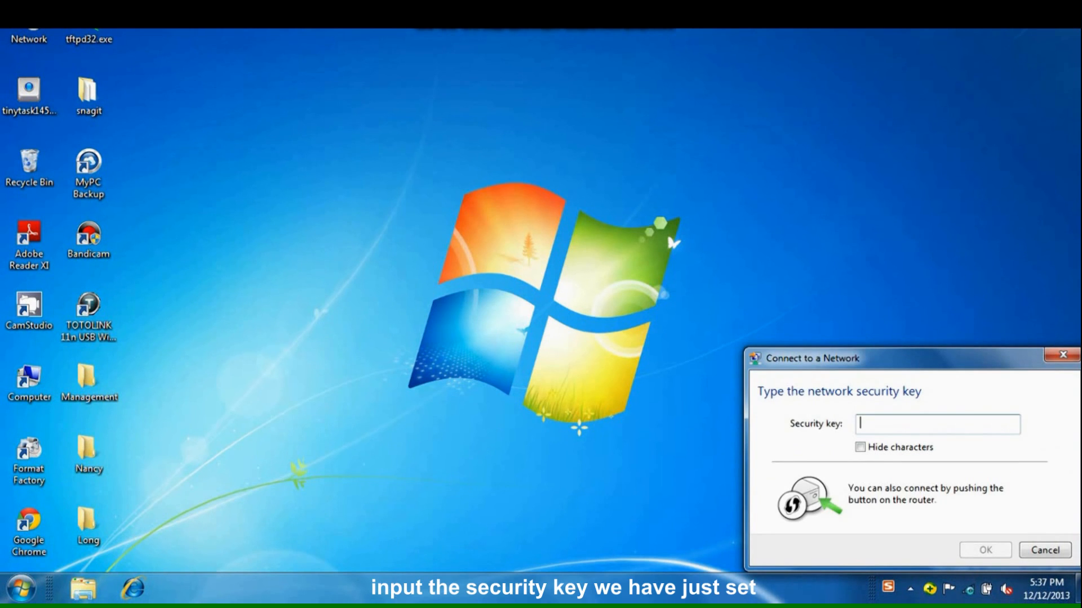
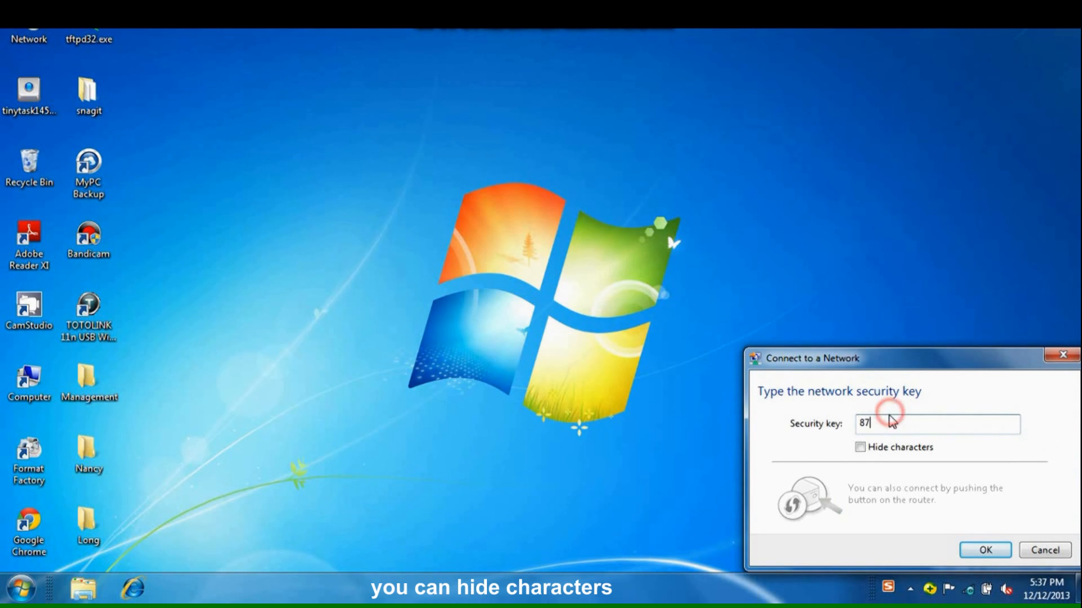
# Join the TOTOLINK N300RT network with the security key entered hidden
pyautogui.click(860, 448)
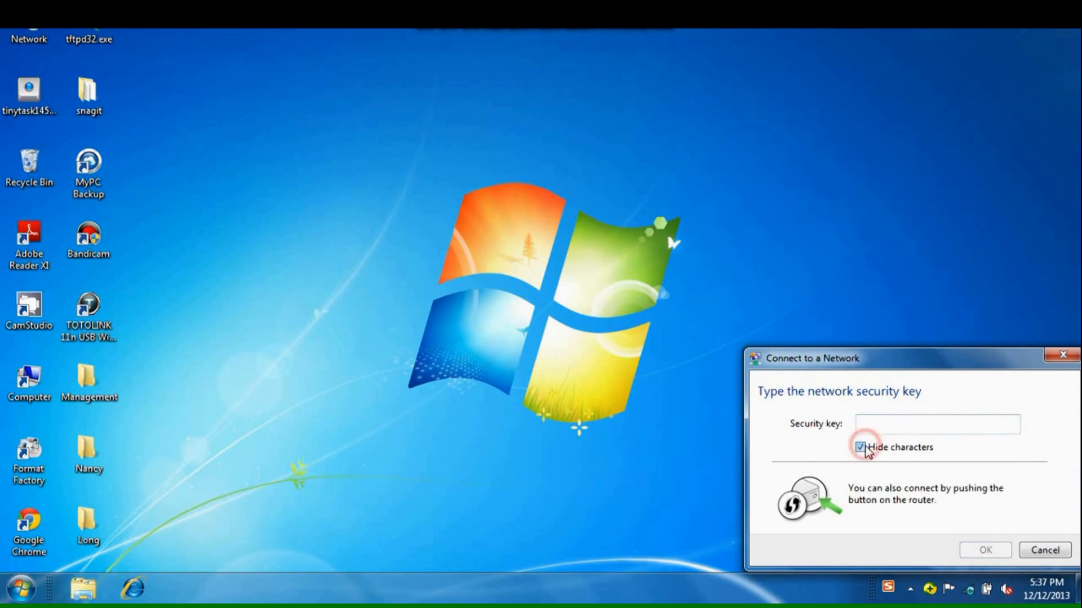
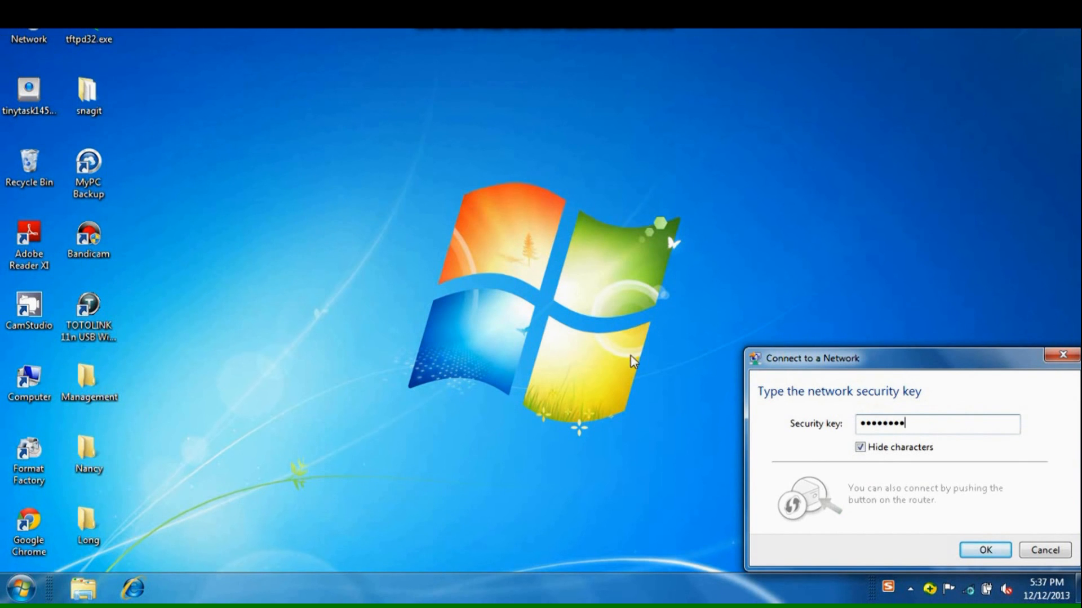
pyautogui.click(984, 549)
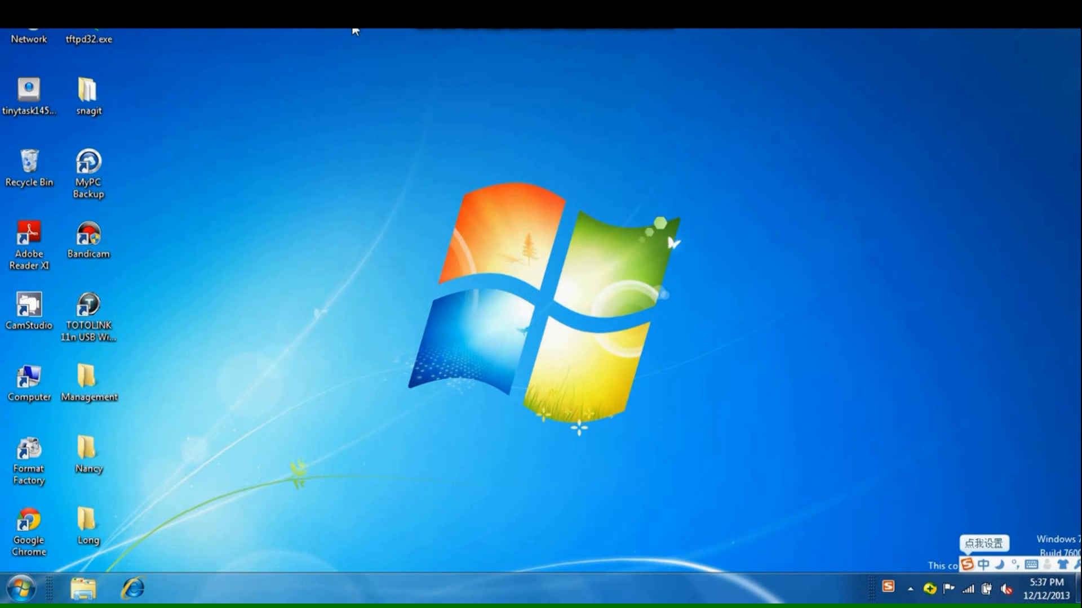
pyautogui.moveTo(84, 451)
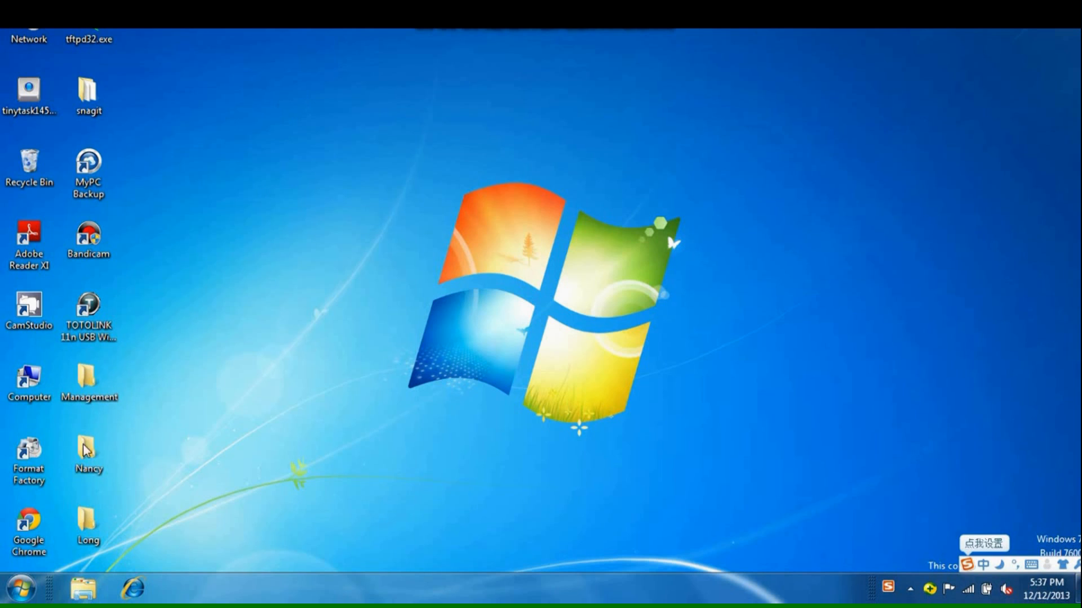
# Launch Google Chrome from the desktop icon
pyautogui.doubleClick(28, 524)
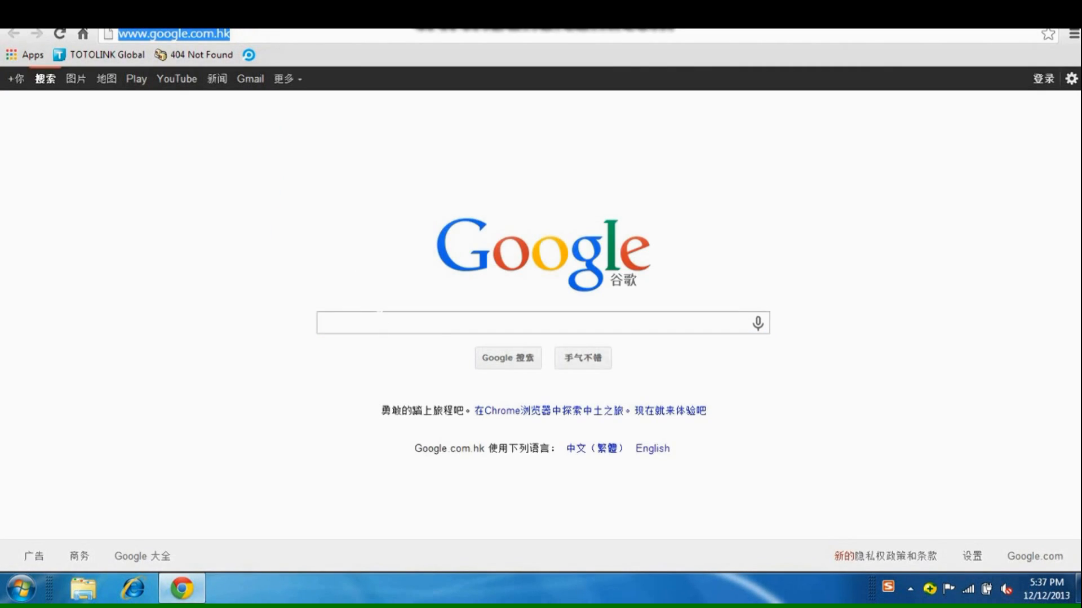
# Search Google for 'youtube' to confirm browsing over the wireless link
pyautogui.click(383, 322)
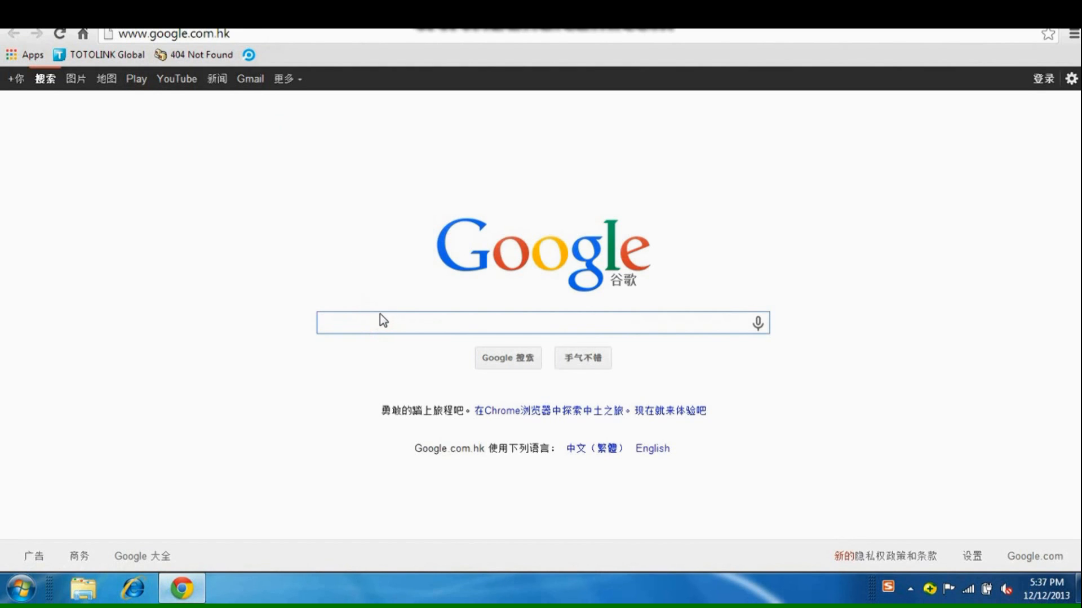
pyautogui.write('youtube')
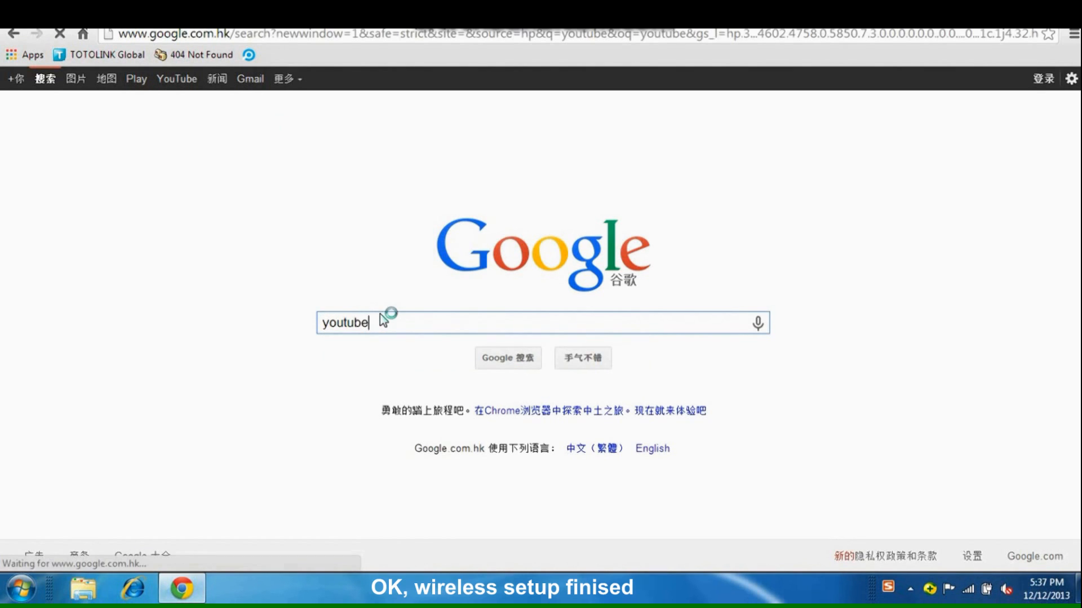